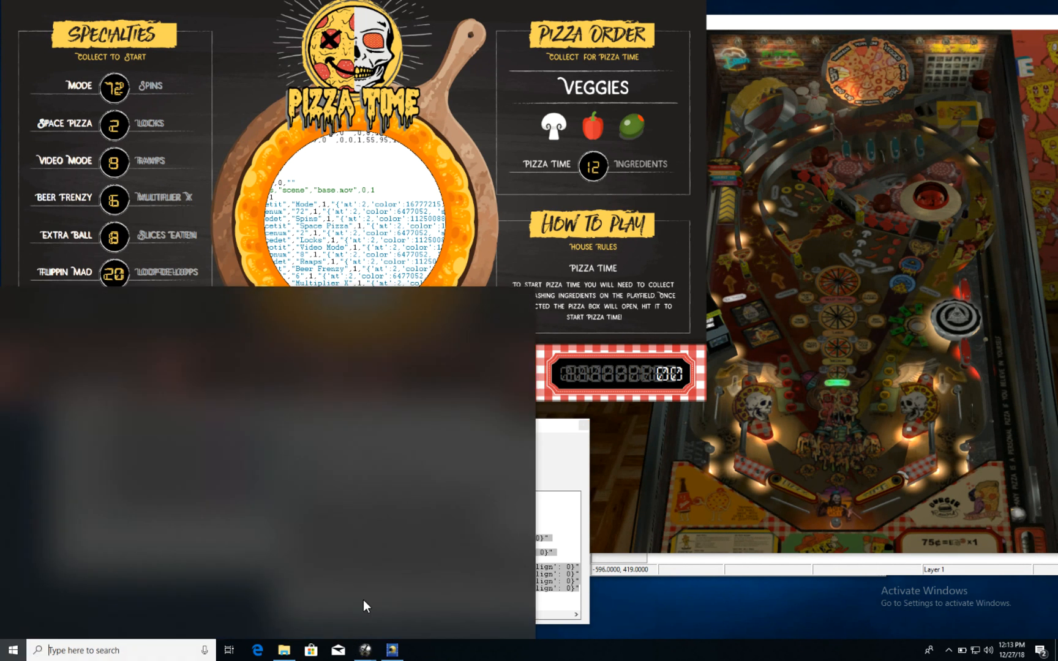
- Exit the running Pizza Time table to return to the editor
click(11, 651)
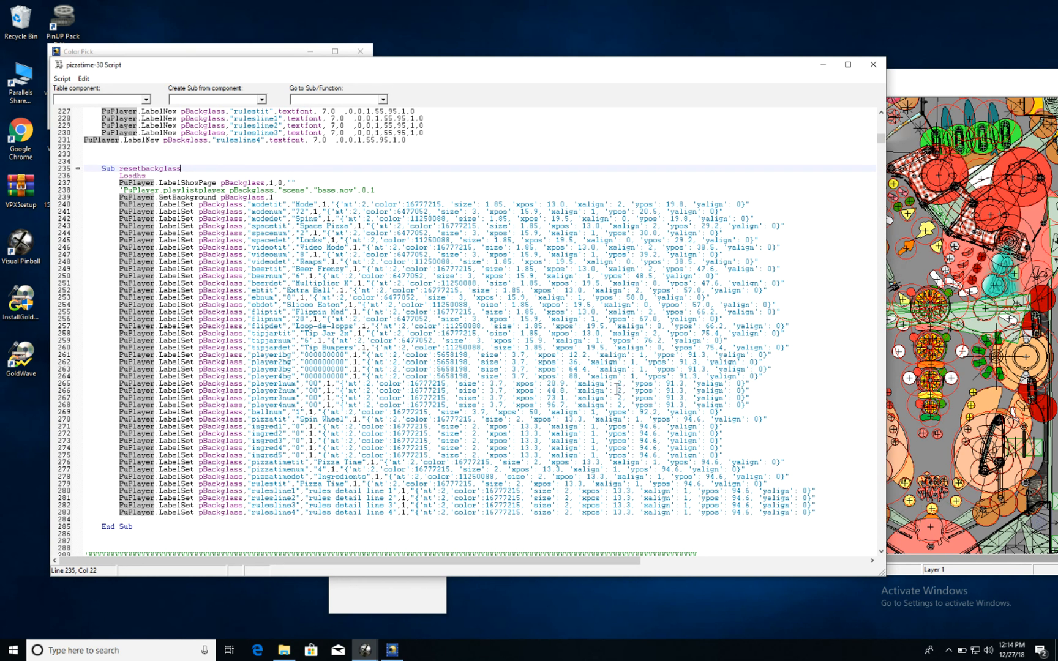
mouse_move(547, 388)
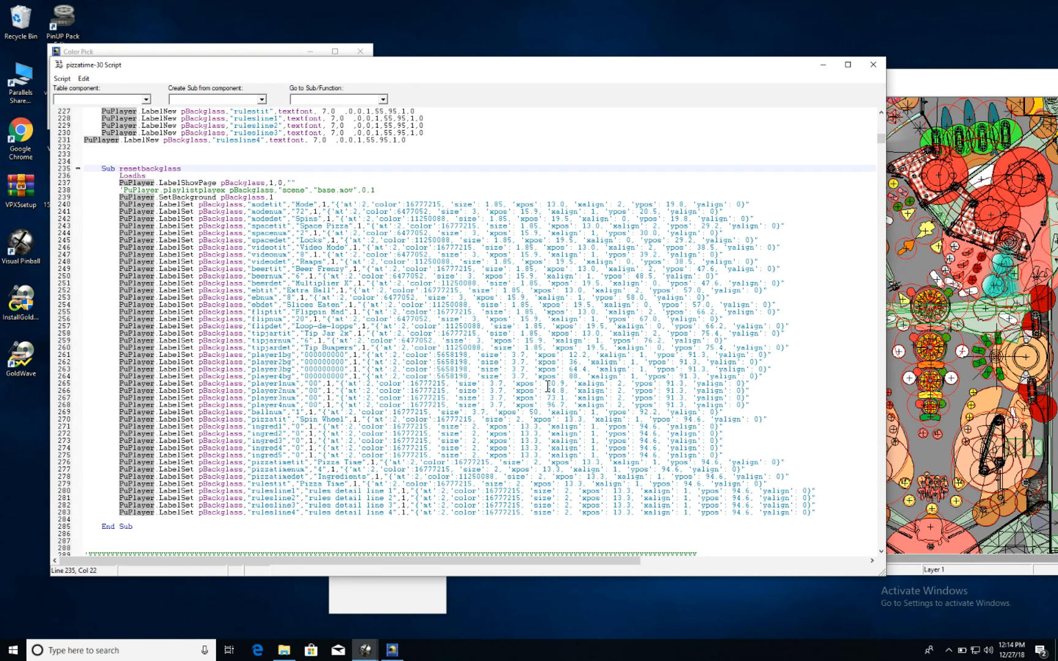
mouse_move(897, 115)
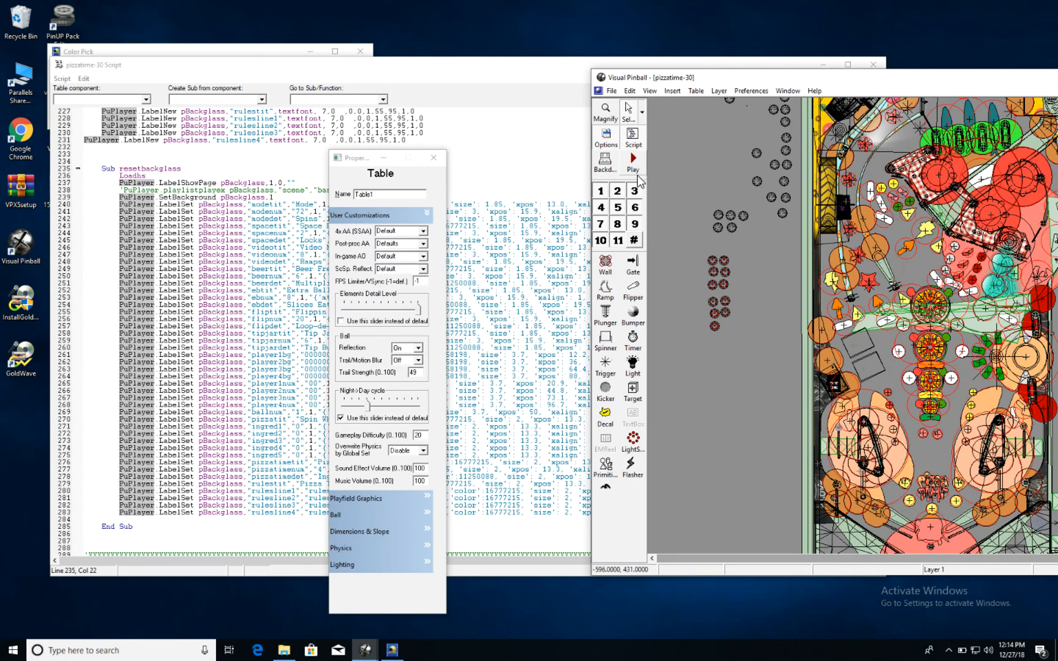
click(632, 163)
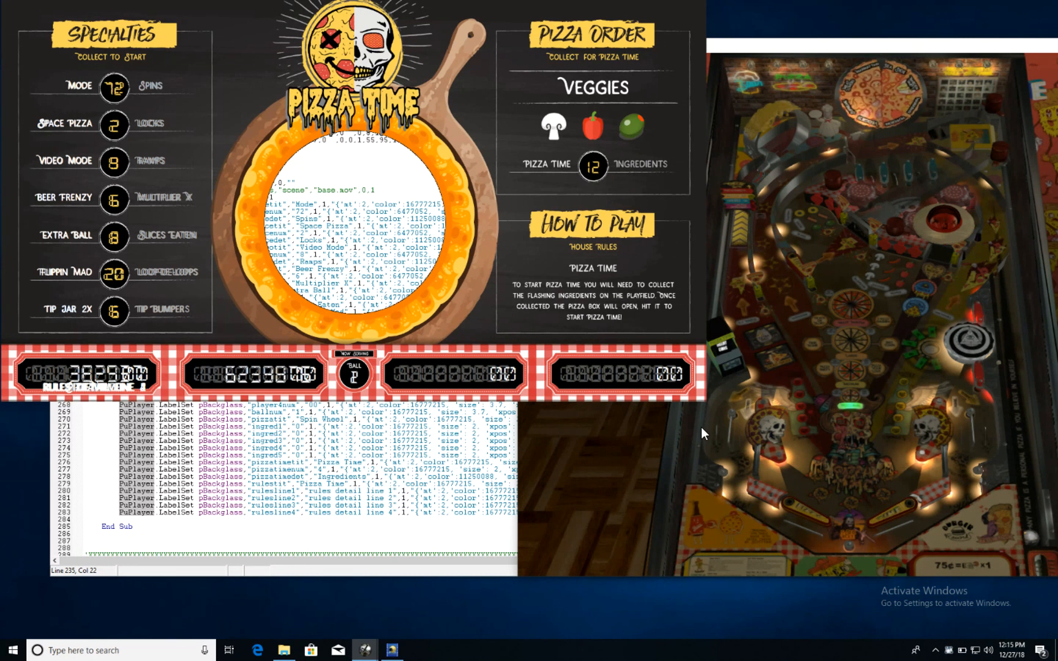
mouse_move(610, 474)
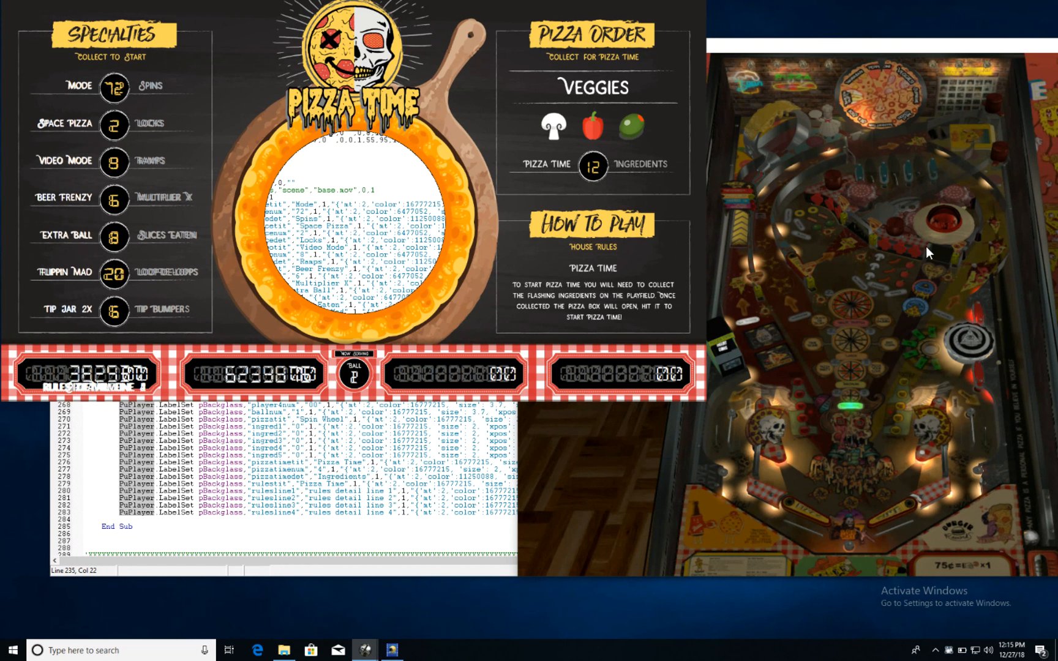
mouse_move(627, 472)
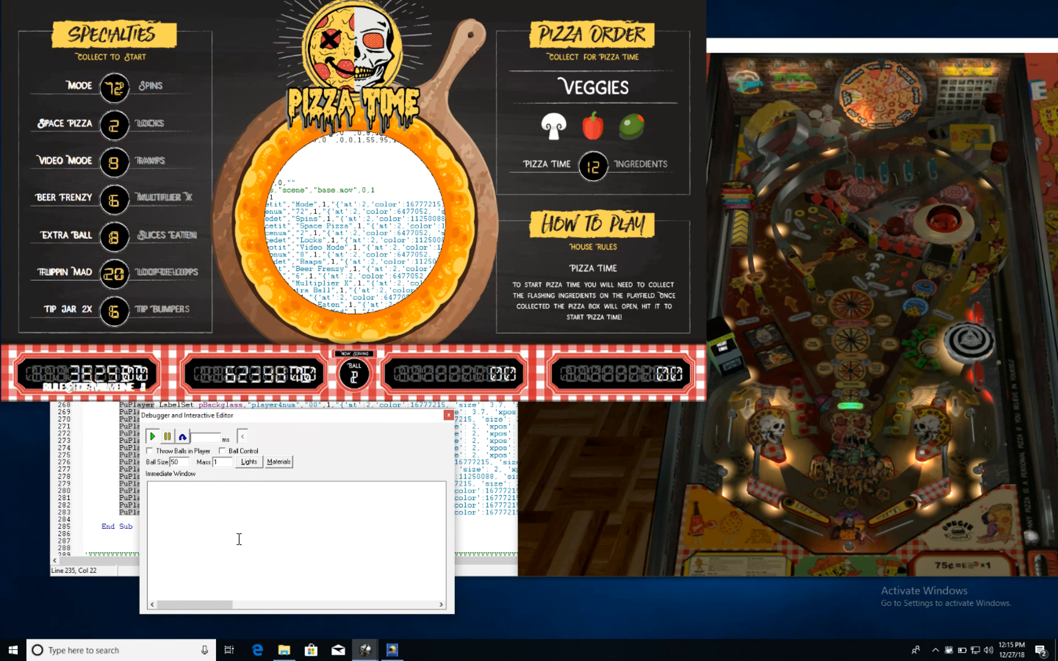
- Focus the debugger's Immediate Window to receive the backglass LabelSet lines
click(448, 415)
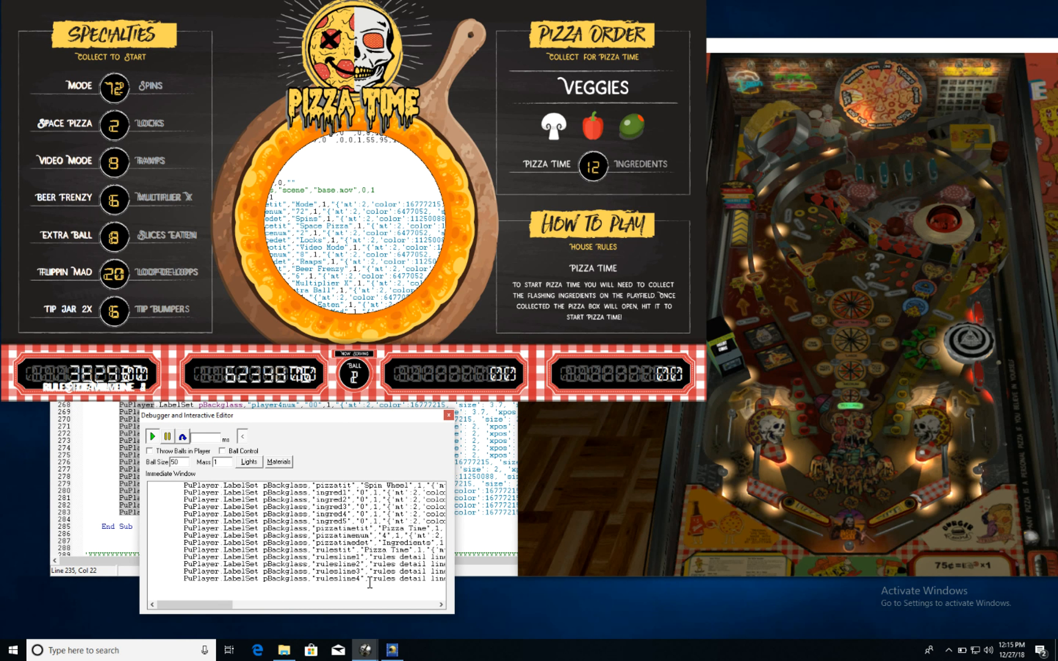
mouse_move(255, 481)
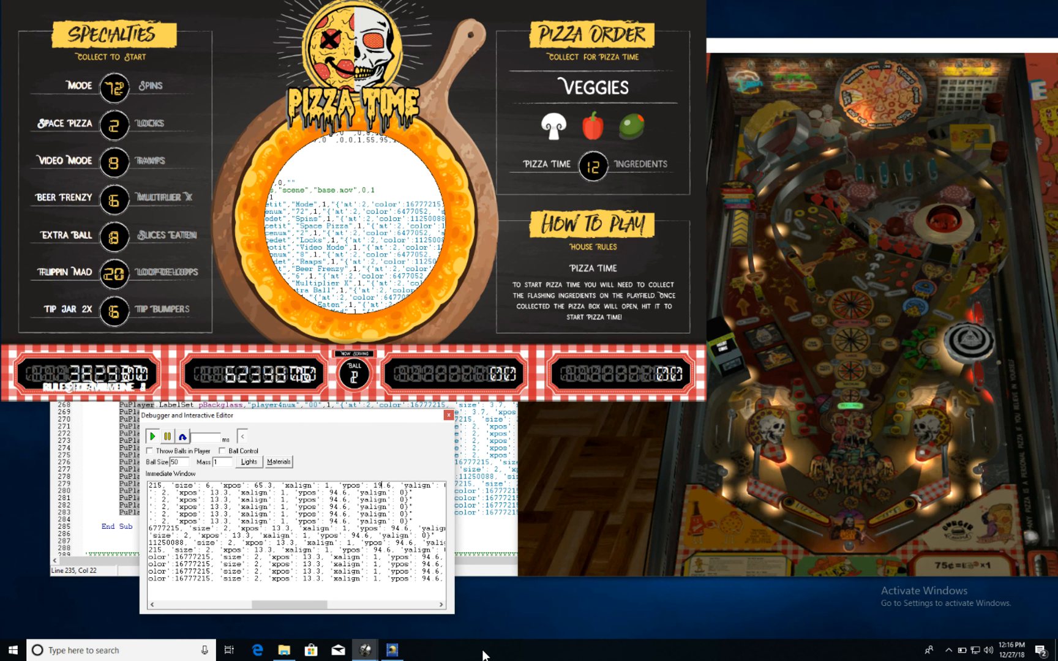
mouse_move(406, 488)
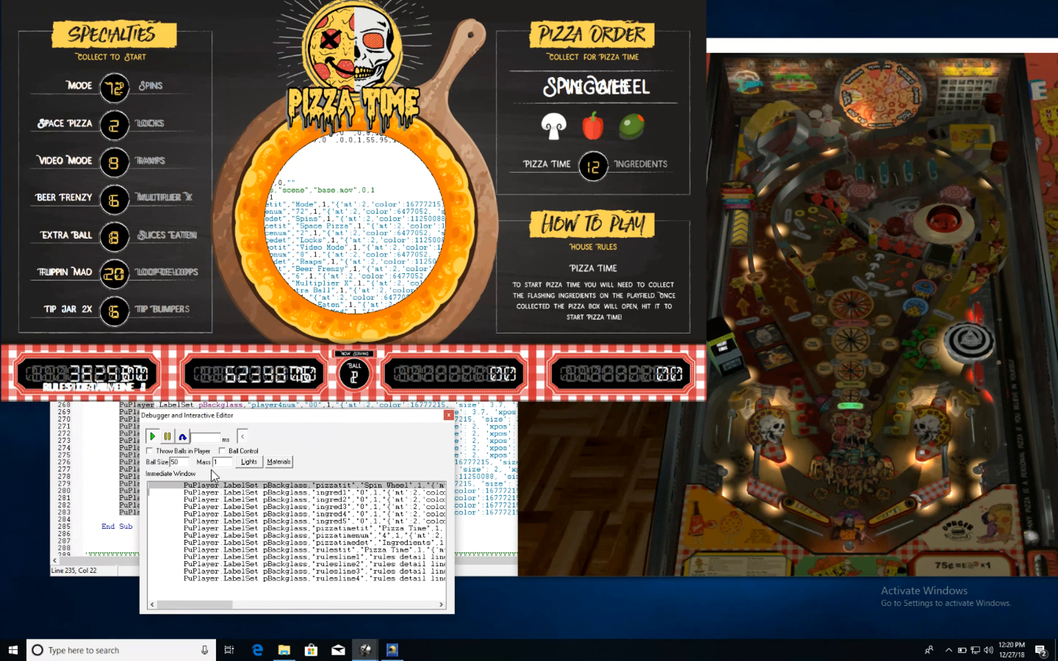
- Copy the working Spin Wheel LabelSet line from the debugger
click(223, 451)
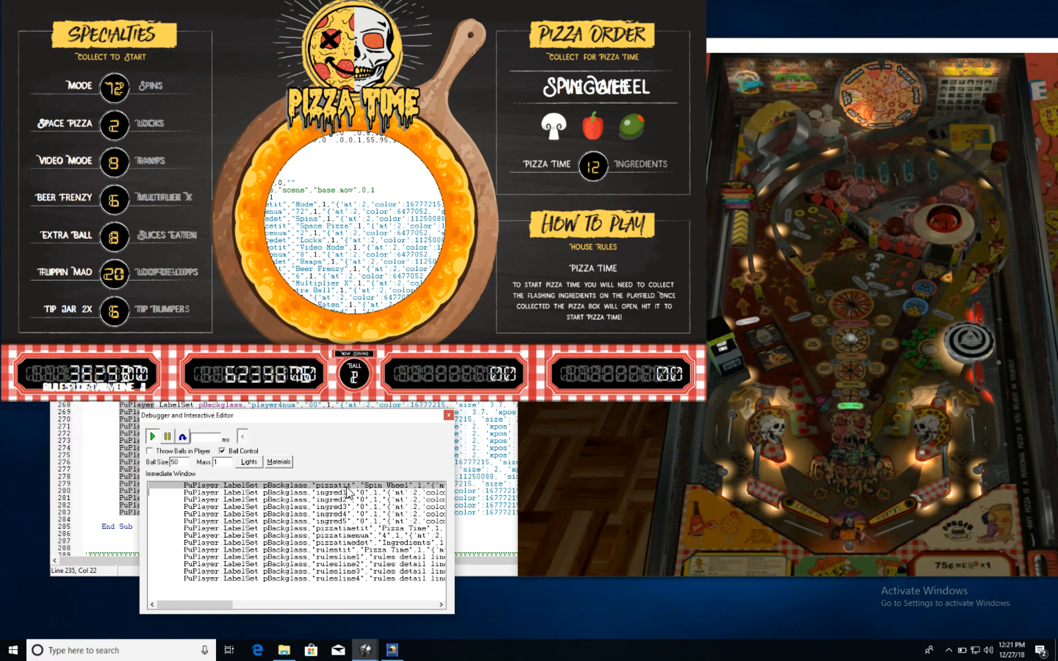
mouse_move(522, 494)
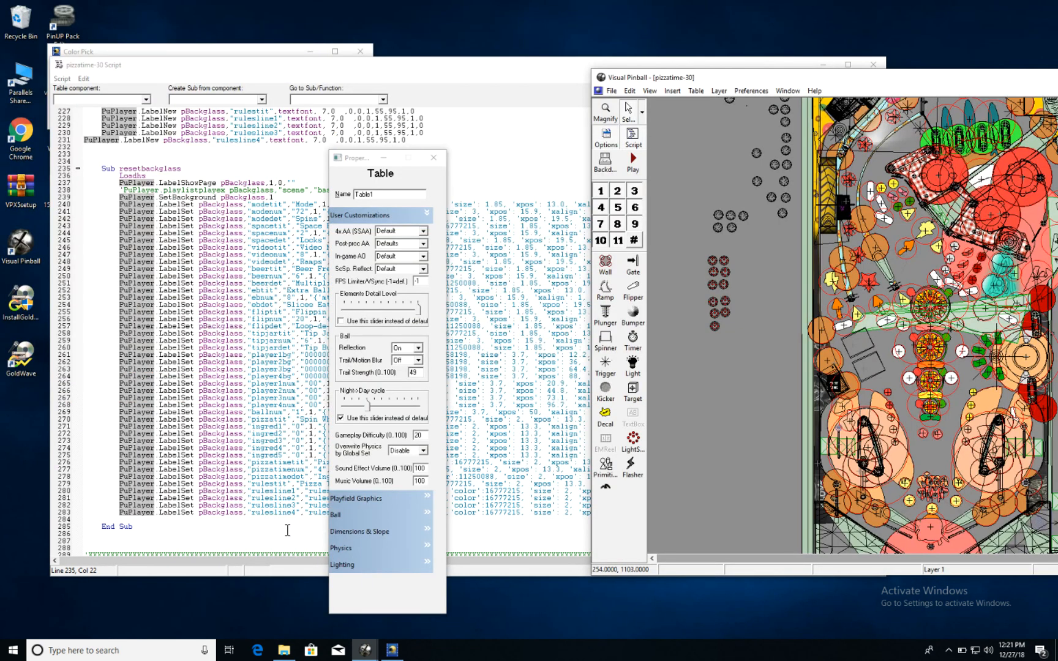
- Bring the Pizza Time table script forward over the other windows
click(435, 157)
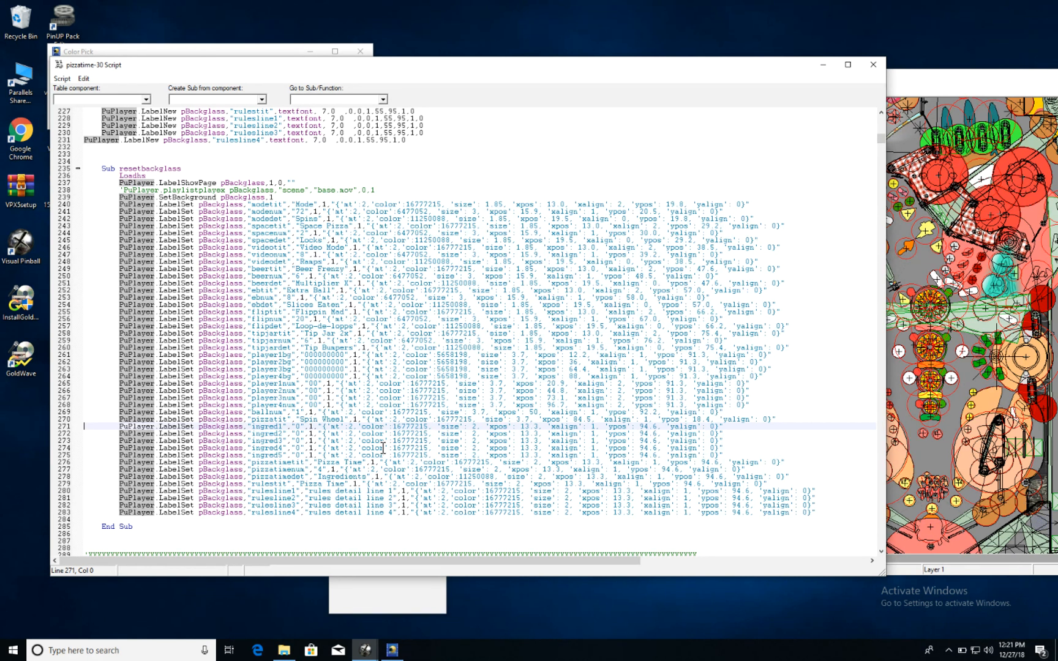
mouse_move(503, 530)
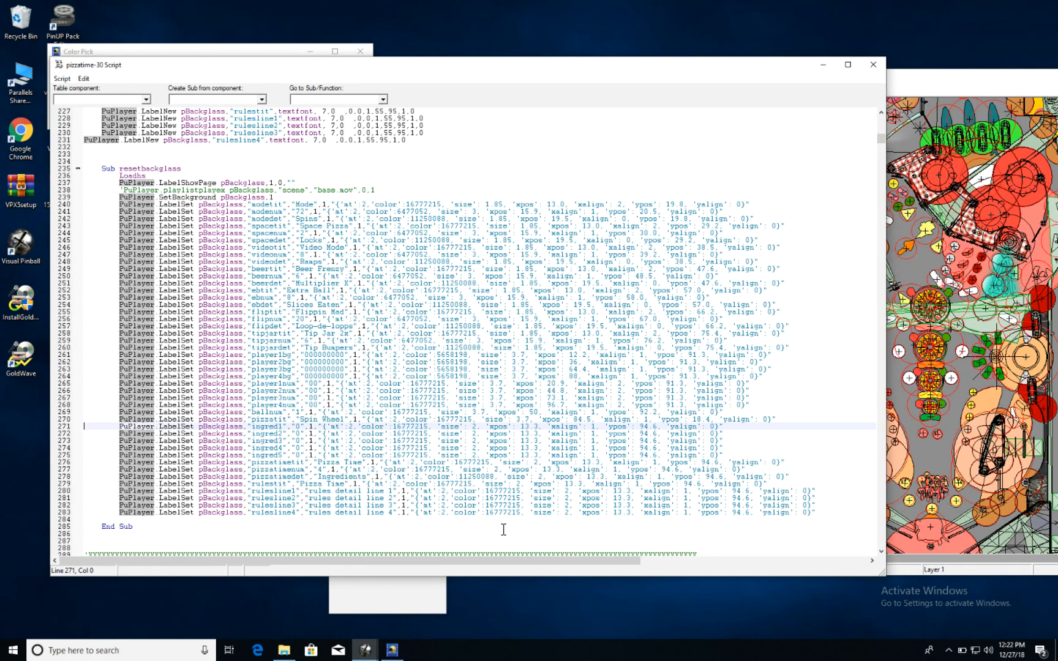
mouse_move(507, 321)
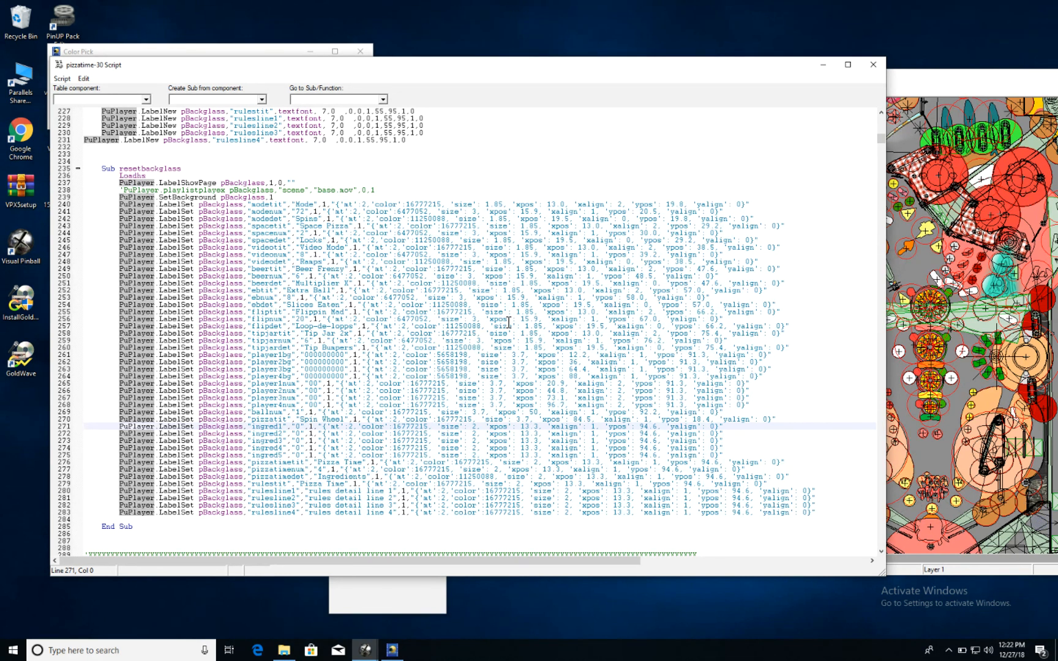